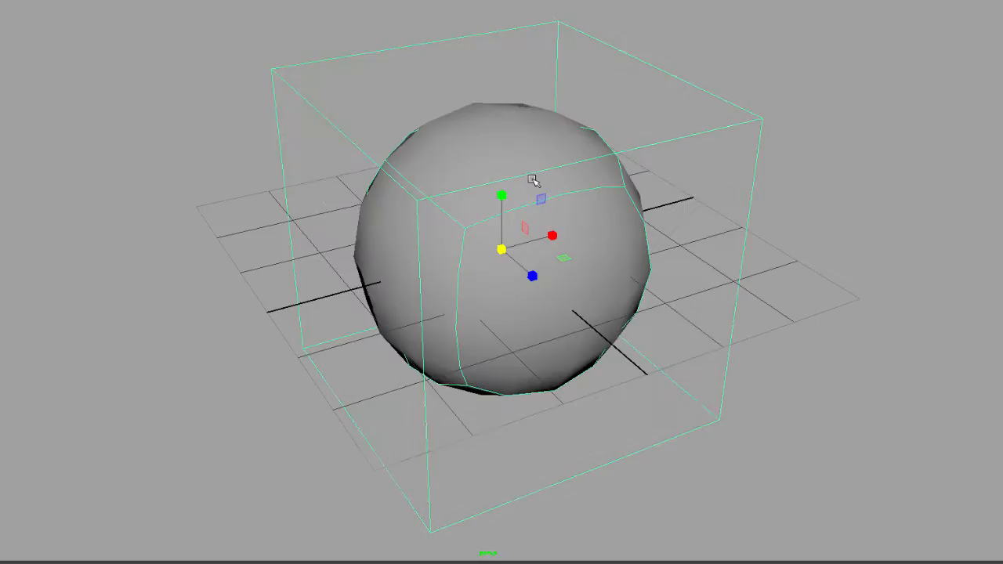
pyautogui.moveTo(411, 210)
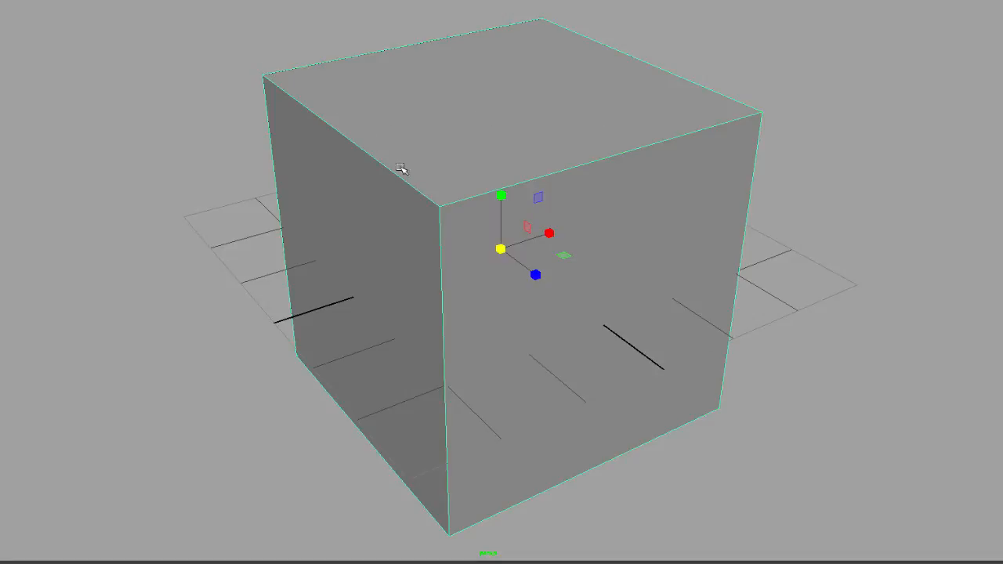
pyautogui.moveTo(743, 124)
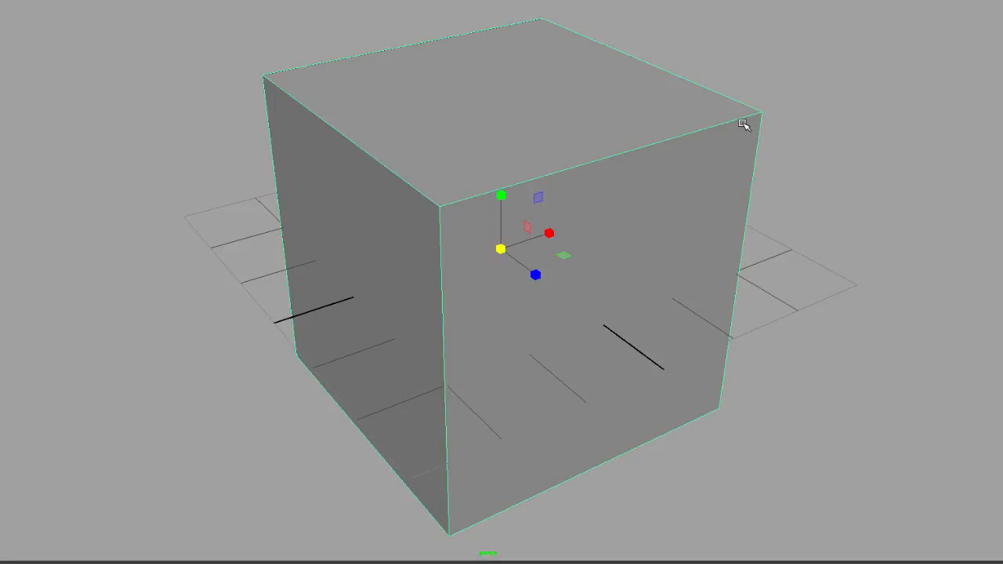
pyautogui.moveTo(430, 148)
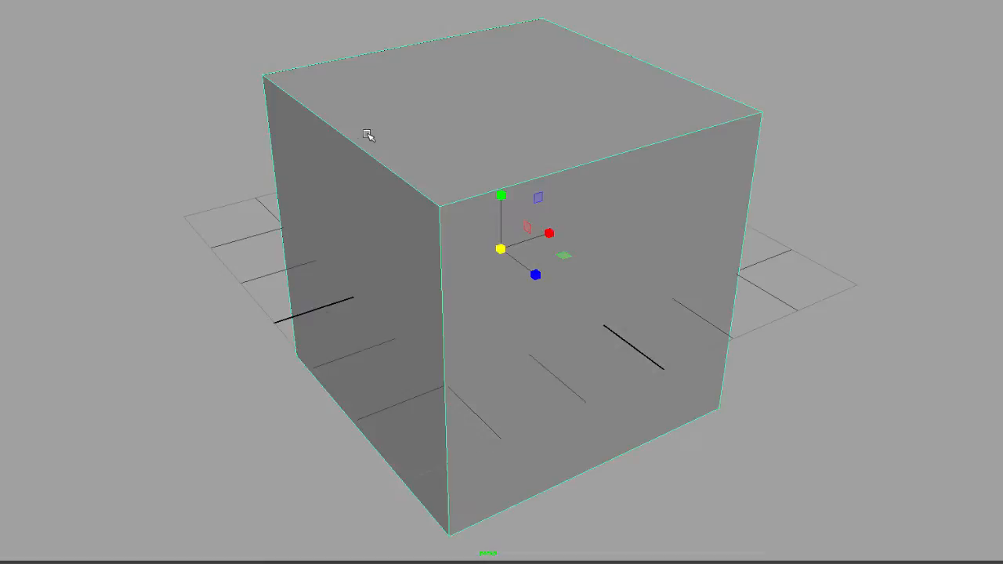
pyautogui.moveTo(655, 139)
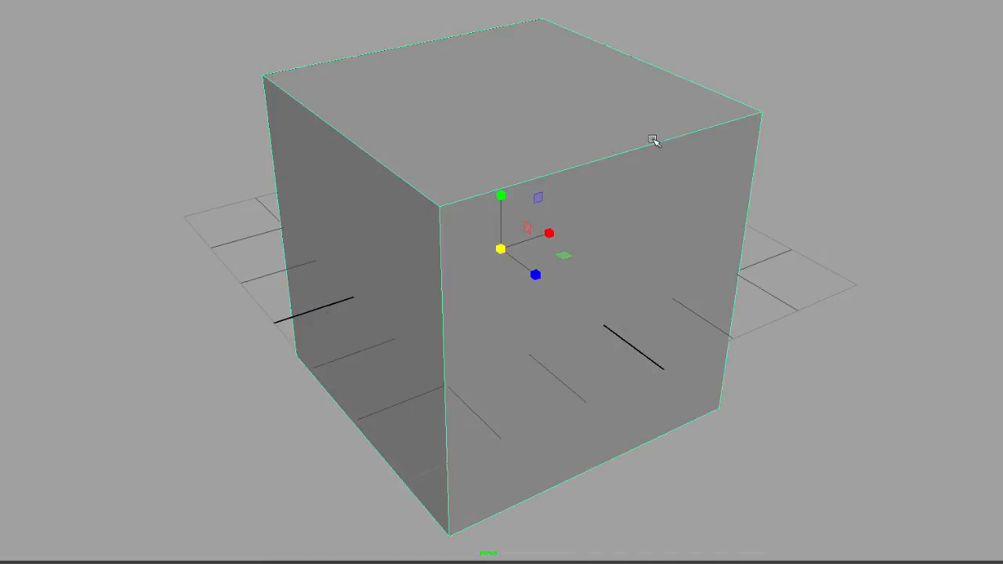
pyautogui.moveTo(538, 127)
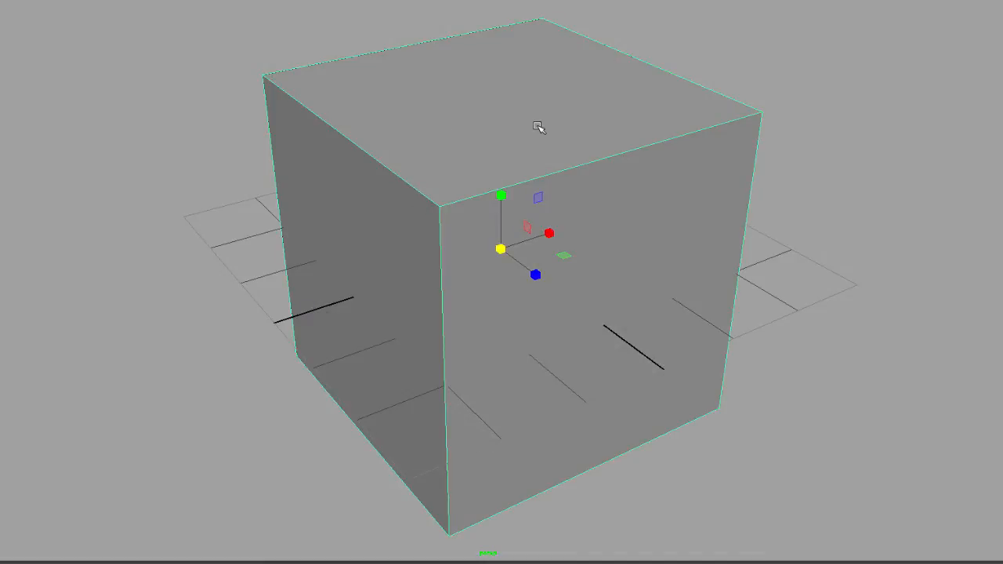
# Switch the cube into component mode, picking among its vertex, face and edge types.
pyautogui.rightClick(539, 127)
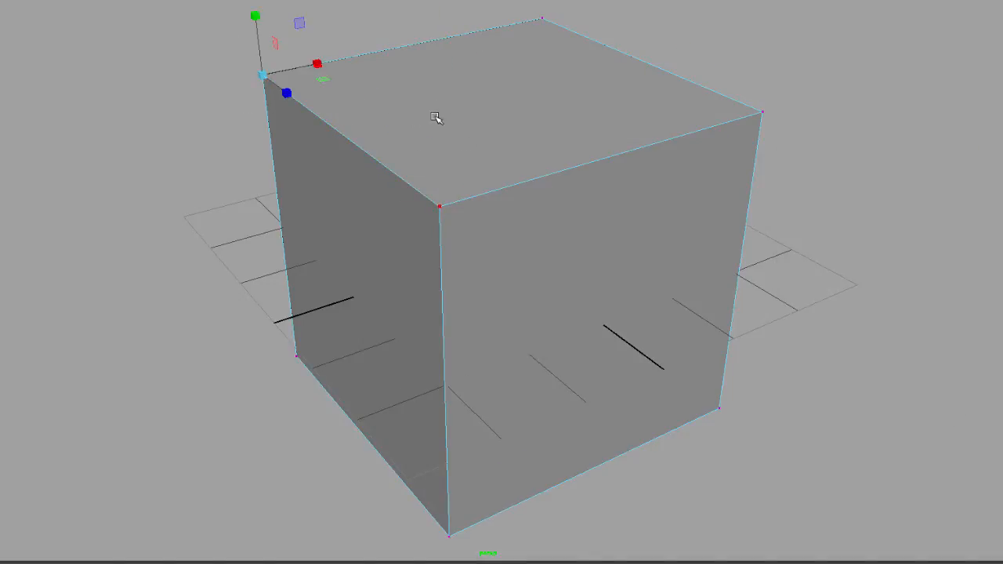
pyautogui.click(436, 118)
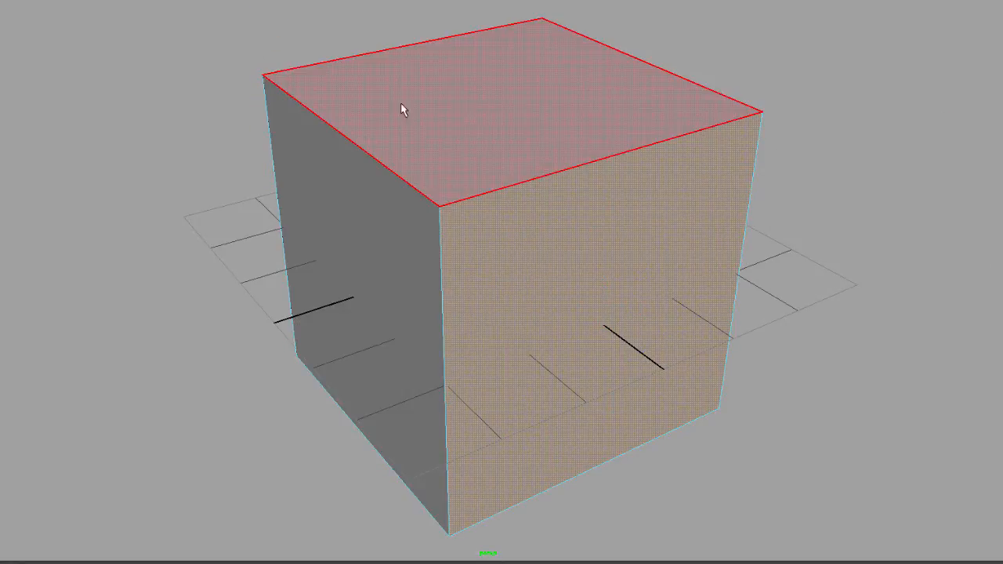
pyautogui.rightClick(607, 116)
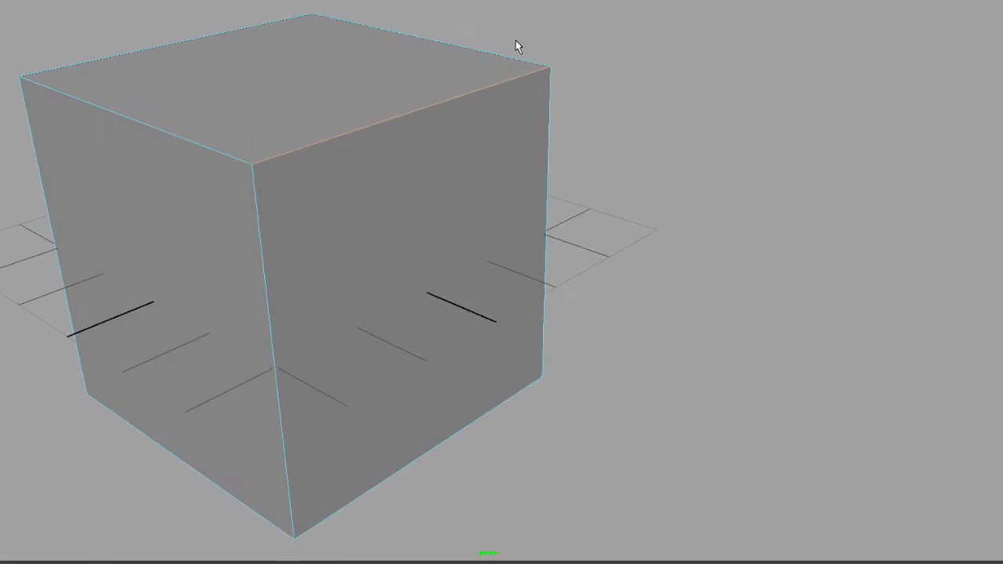
# Select the cube's top front edge and start the Insert Edge Loop Tool.
pyautogui.click(408, 109)
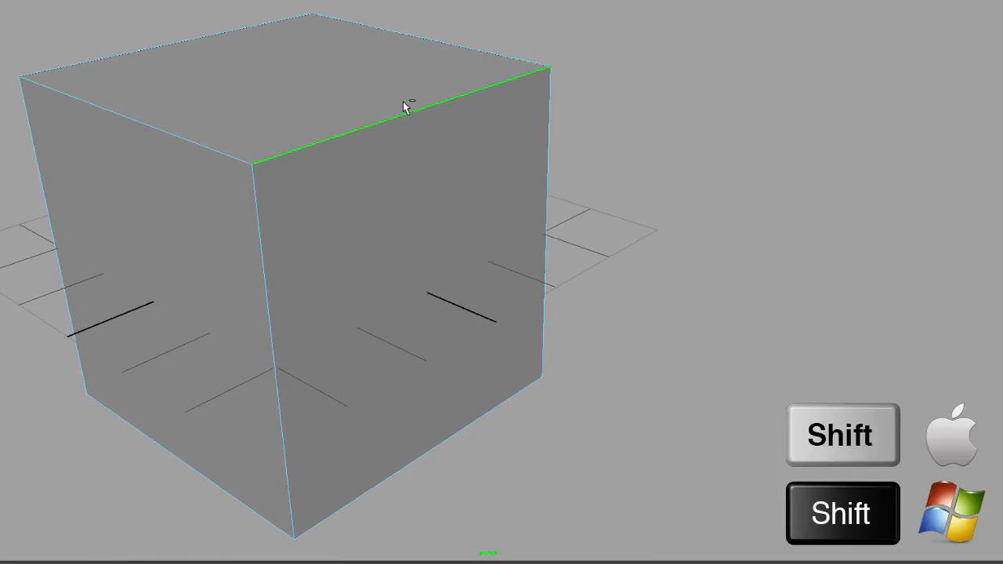
pyautogui.moveTo(453, 80)
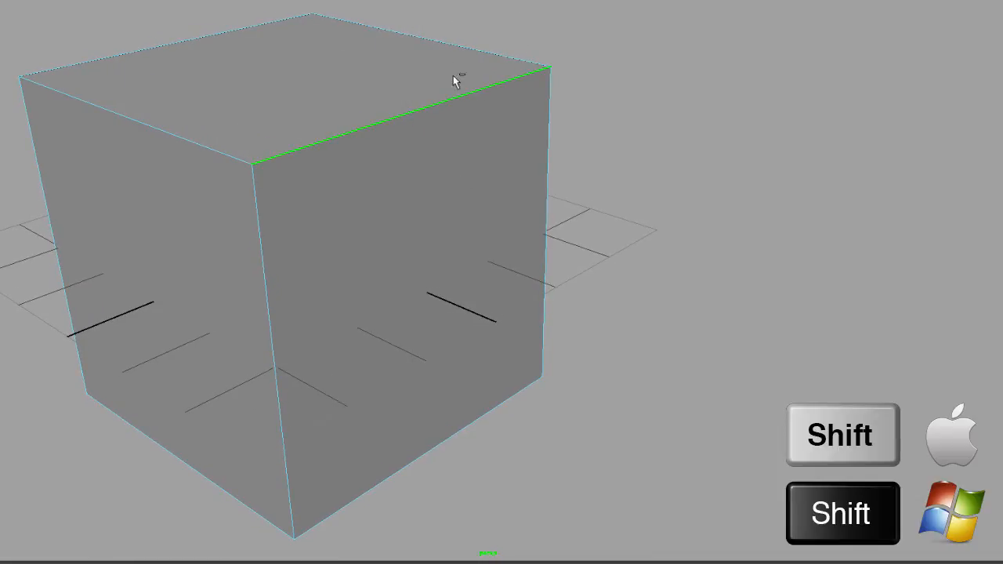
pyautogui.moveTo(353, 138)
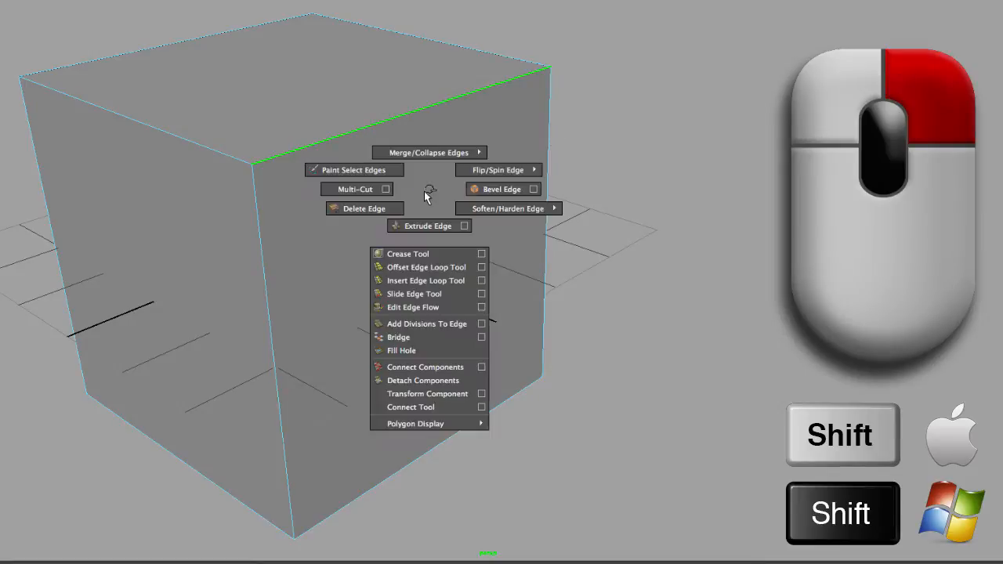
pyautogui.moveTo(354, 170)
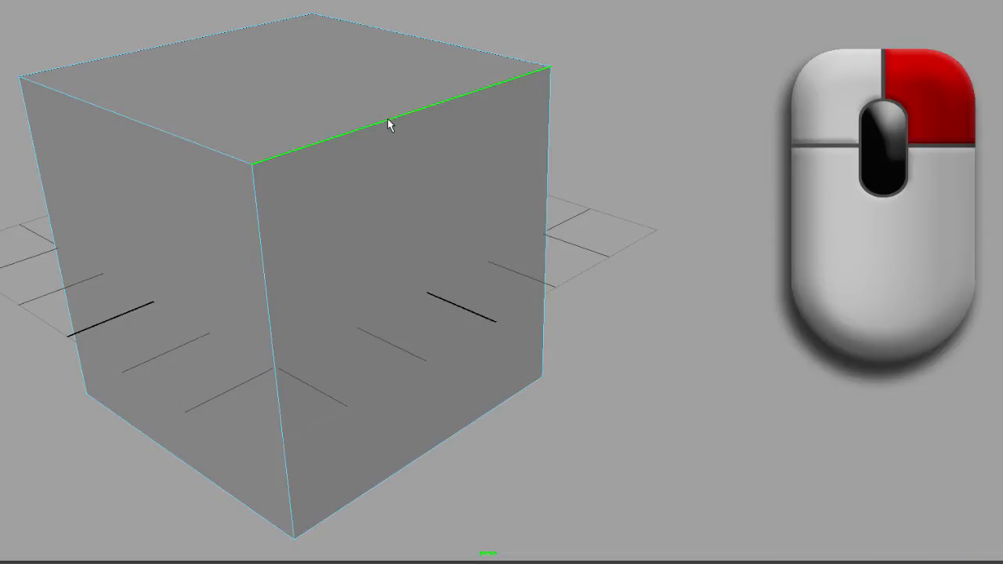
pyautogui.moveTo(401, 182)
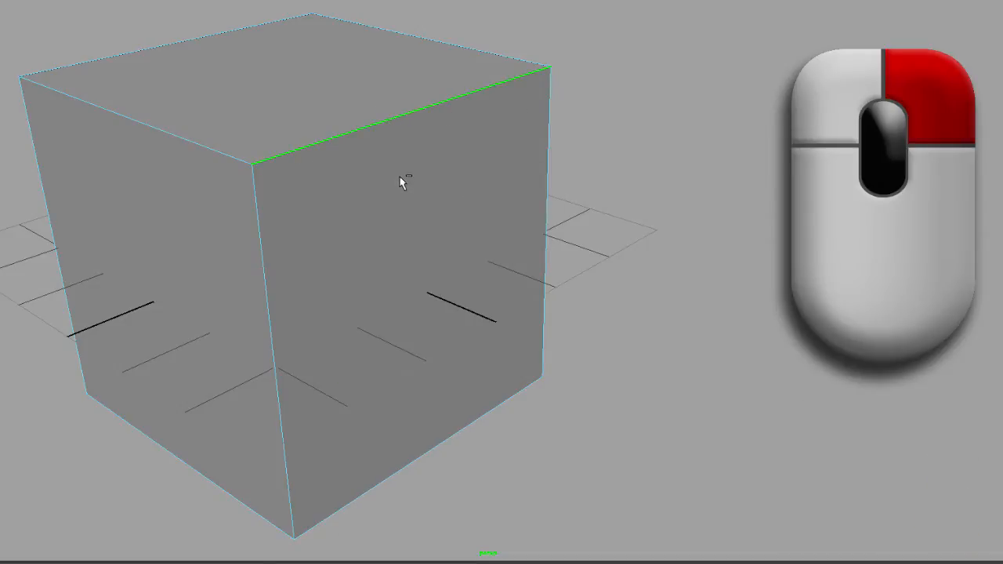
pyautogui.rightClick(401, 184)
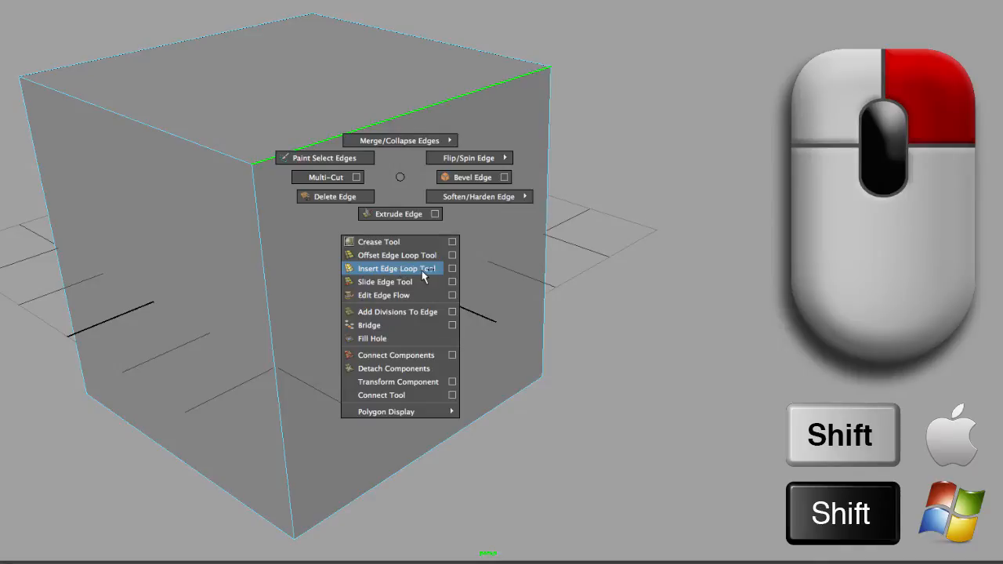
pyautogui.click(396, 268)
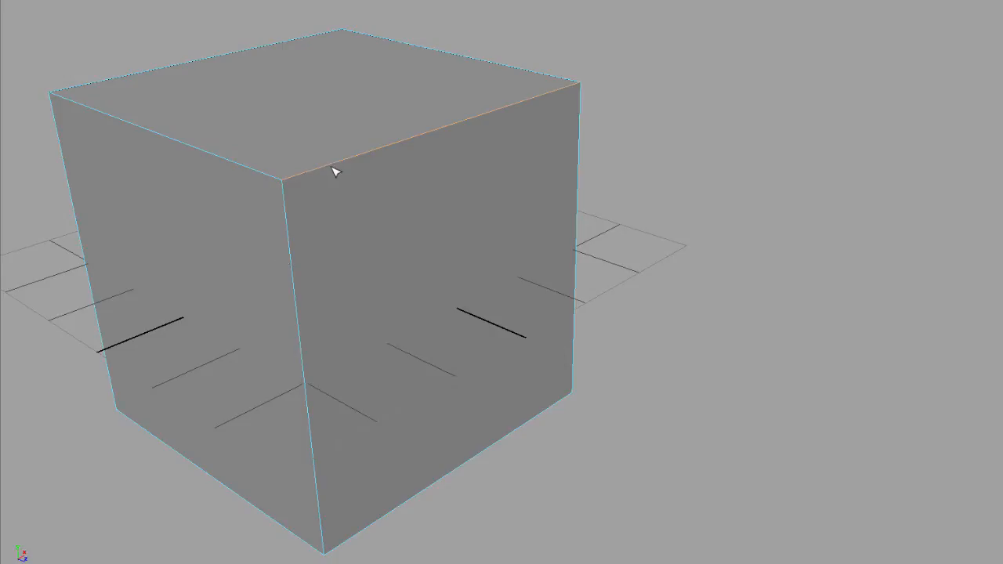
pyautogui.moveTo(286, 208)
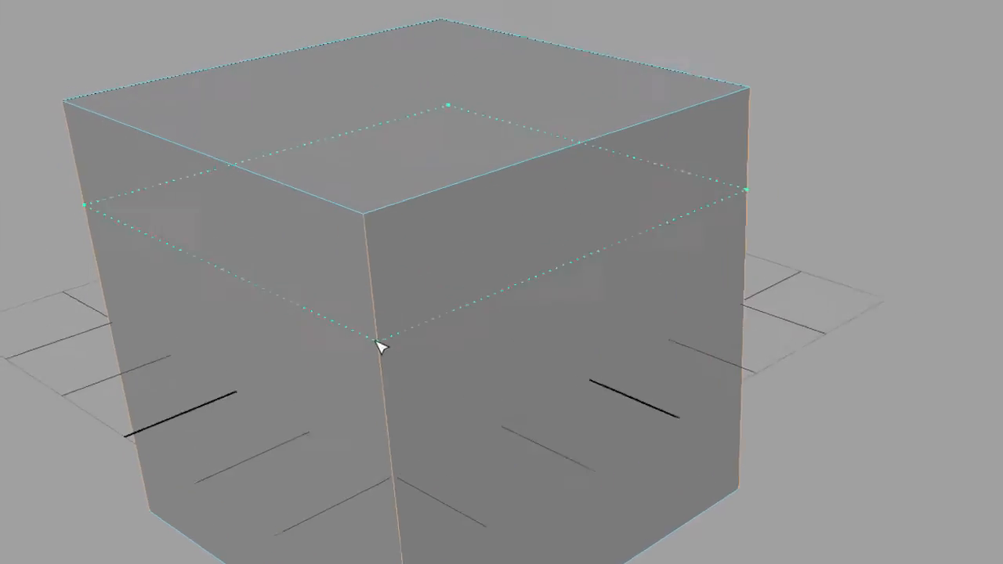
# Insert one edge loop near the top edge and a second beside the front corner edge.
pyautogui.moveTo(384, 349); pyautogui.dragTo(431, 321)
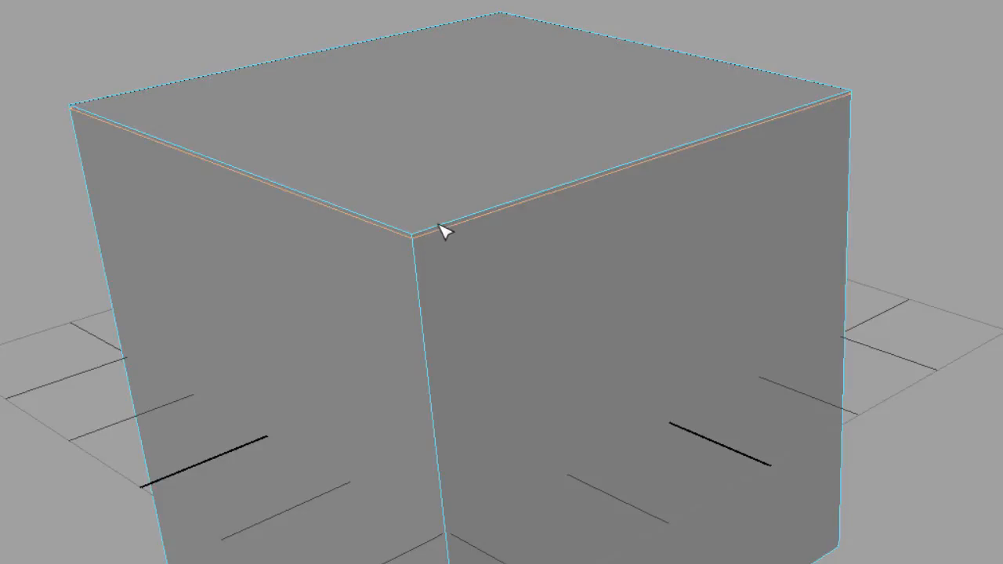
pyautogui.click(435, 230)
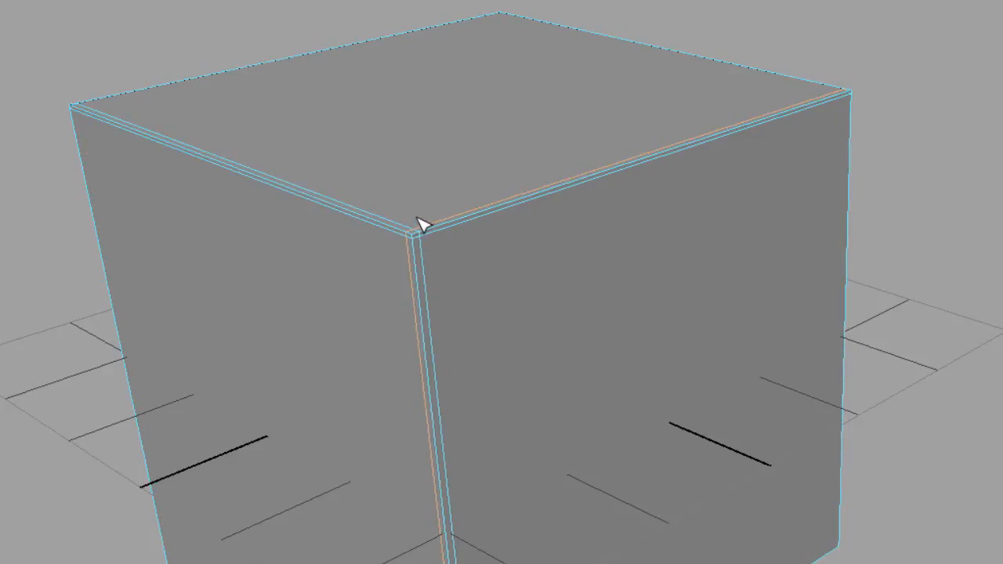
# Return to object mode, select the whole cube, and orbit the smooth-only preview.
pyautogui.rightClick(423, 224)
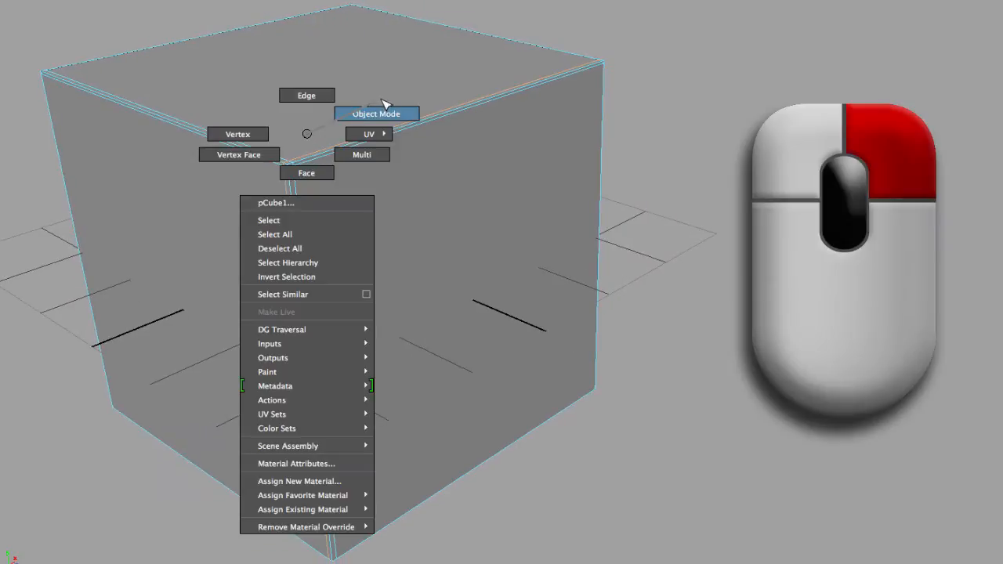
pyautogui.click(376, 114)
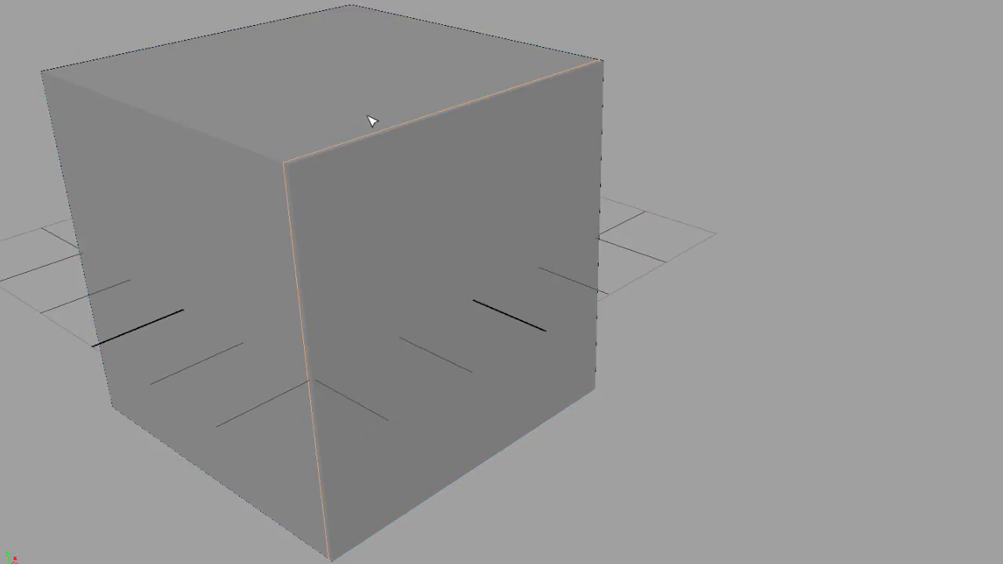
pyautogui.press('q')
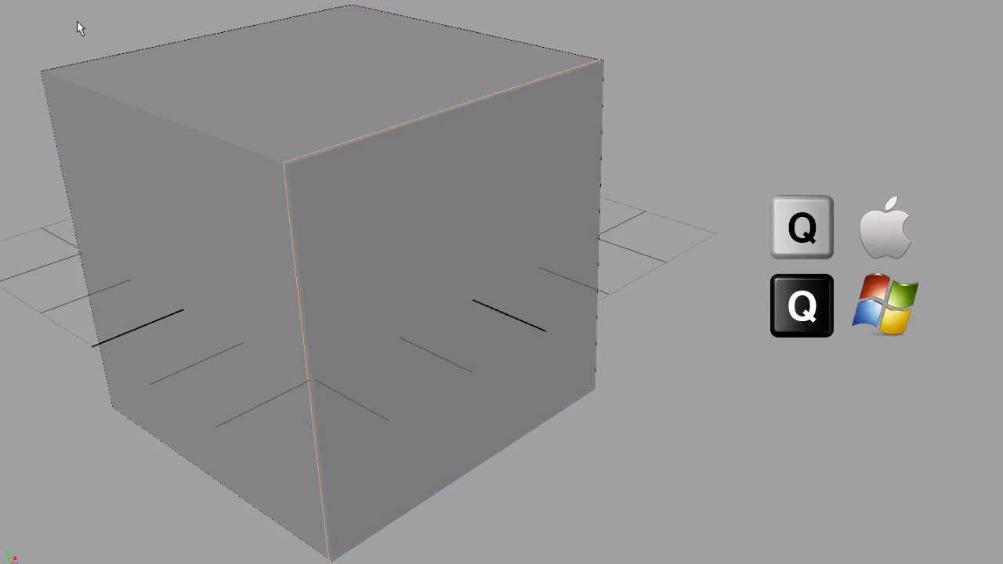
pyautogui.click(321, 188)
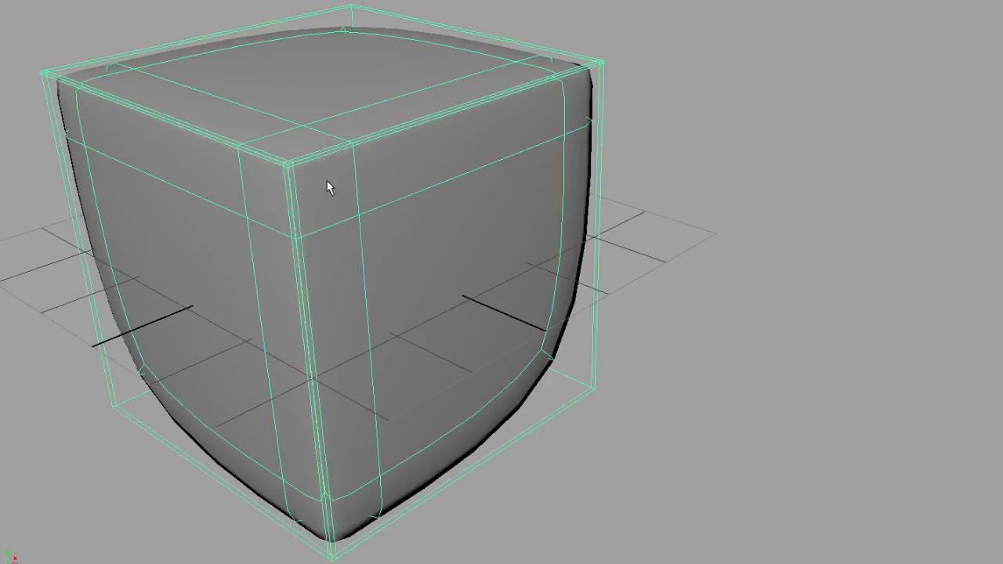
pyautogui.moveTo(65, 198)
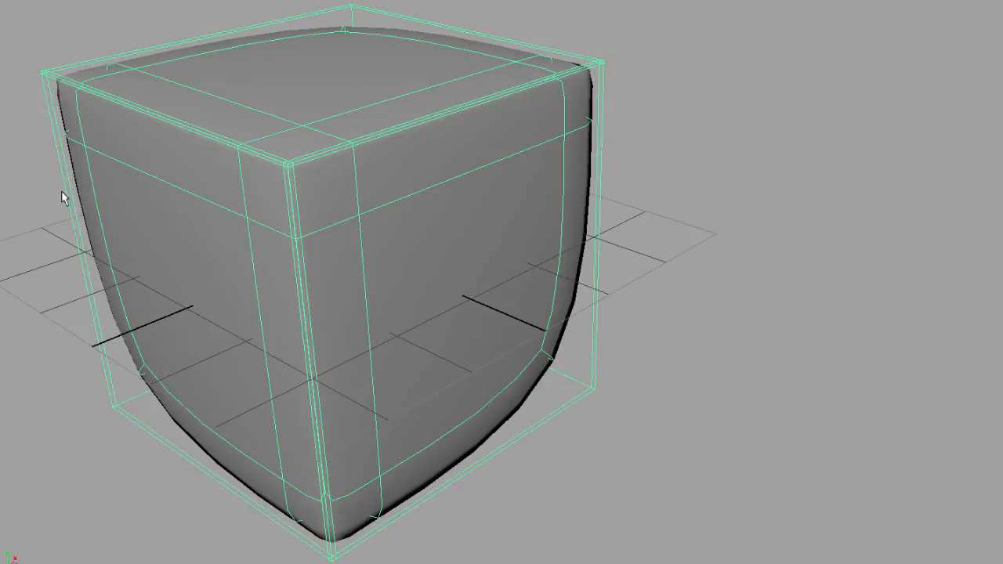
pyautogui.moveTo(378, 552)
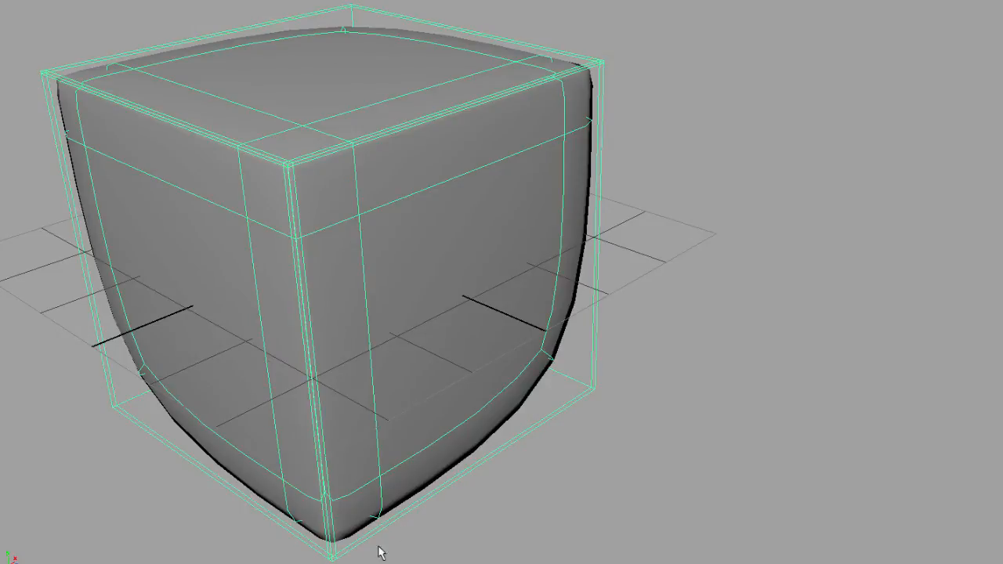
pyautogui.moveTo(223, 354)
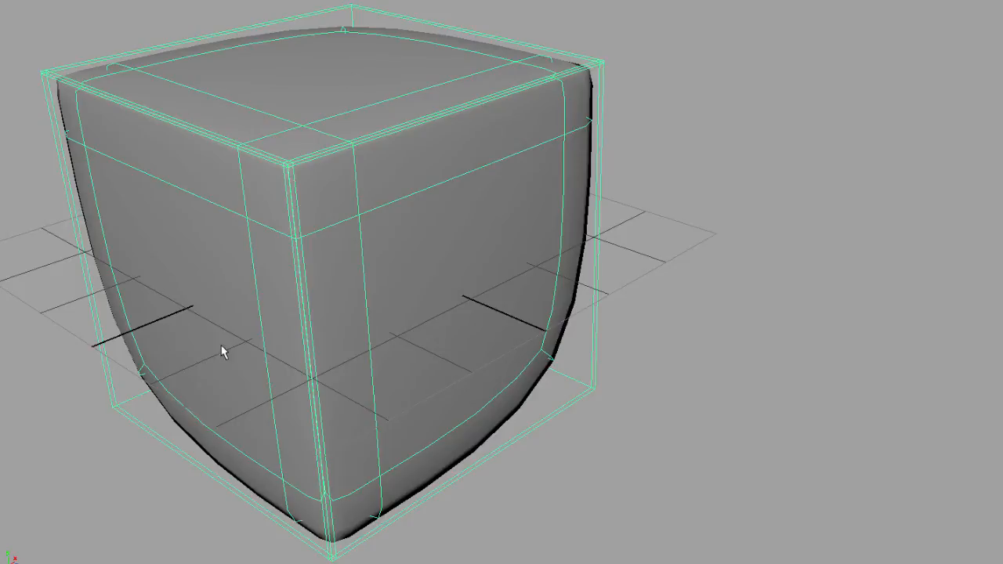
pyautogui.moveTo(372, 326)
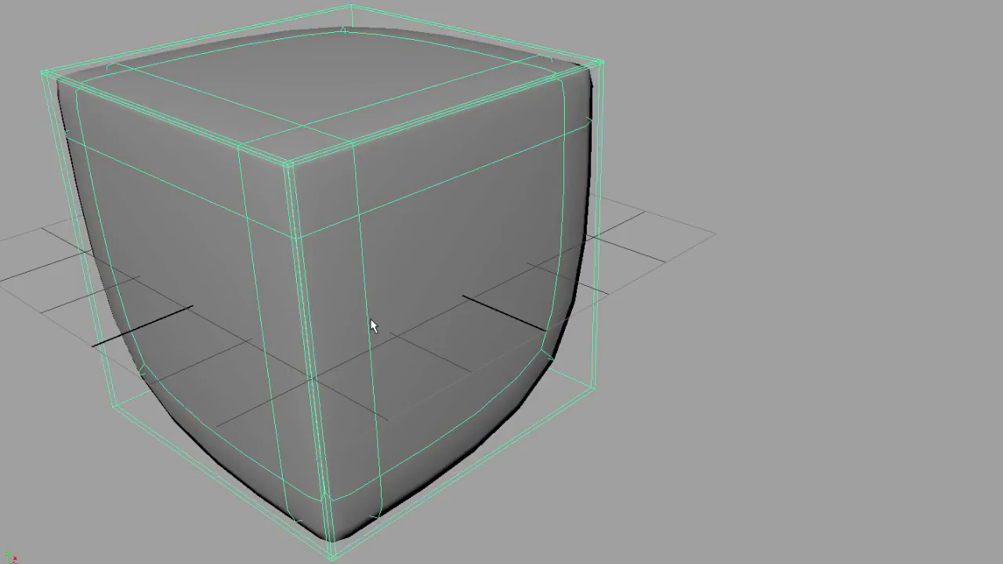
pyautogui.moveTo(233, 129)
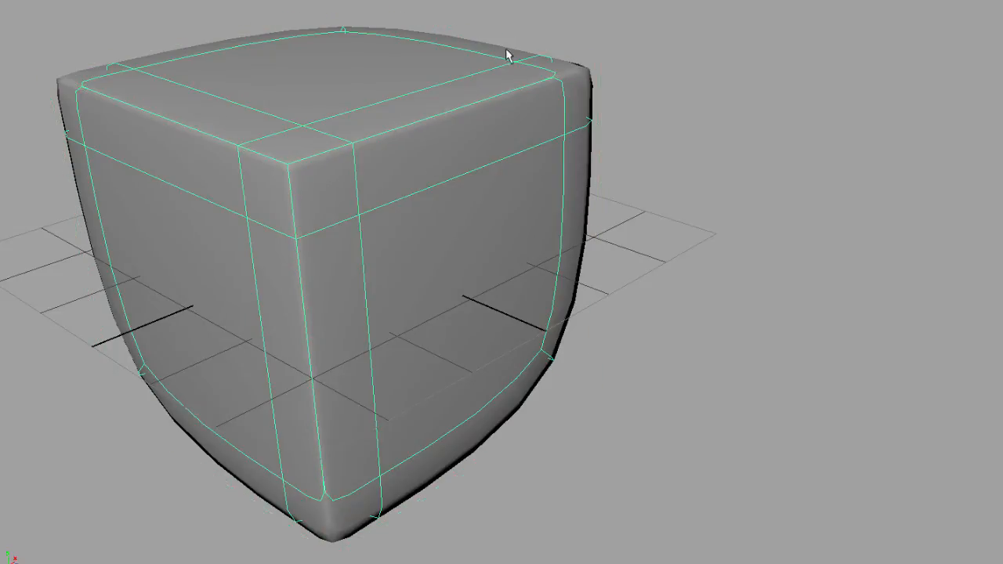
pyautogui.moveTo(296, 170)
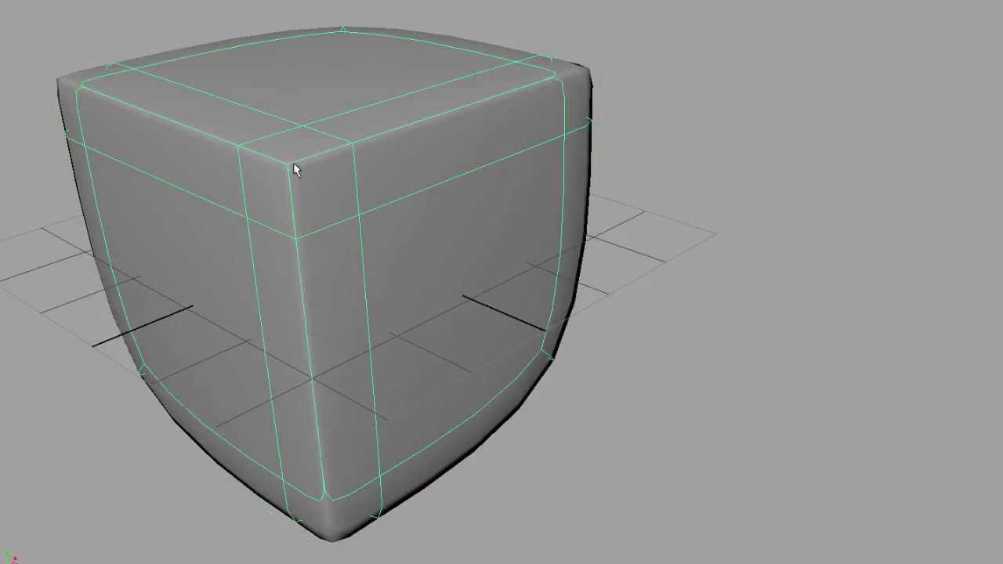
pyautogui.moveTo(288, 227)
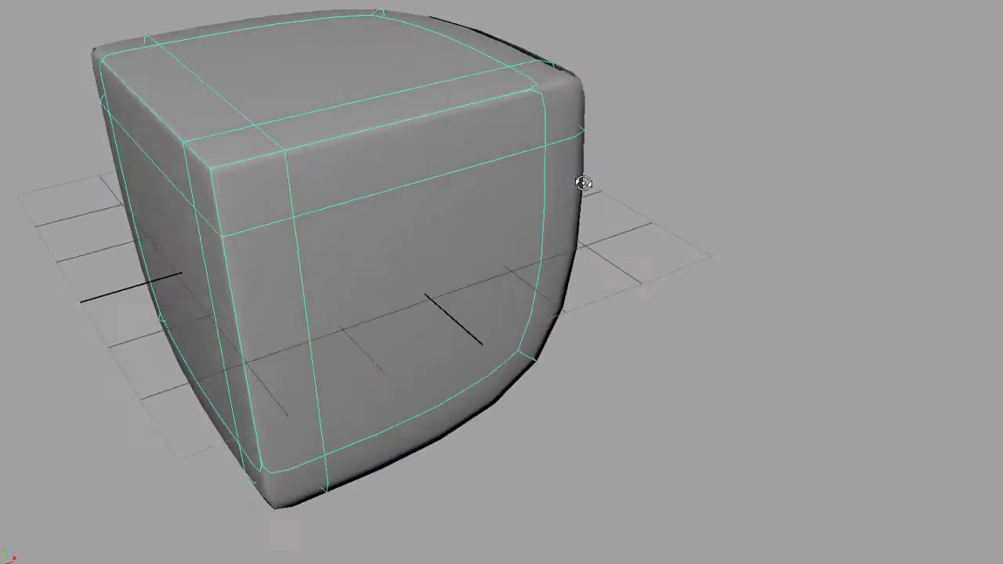
pyautogui.moveTo(584, 184); pyautogui.dragTo(494, 153)
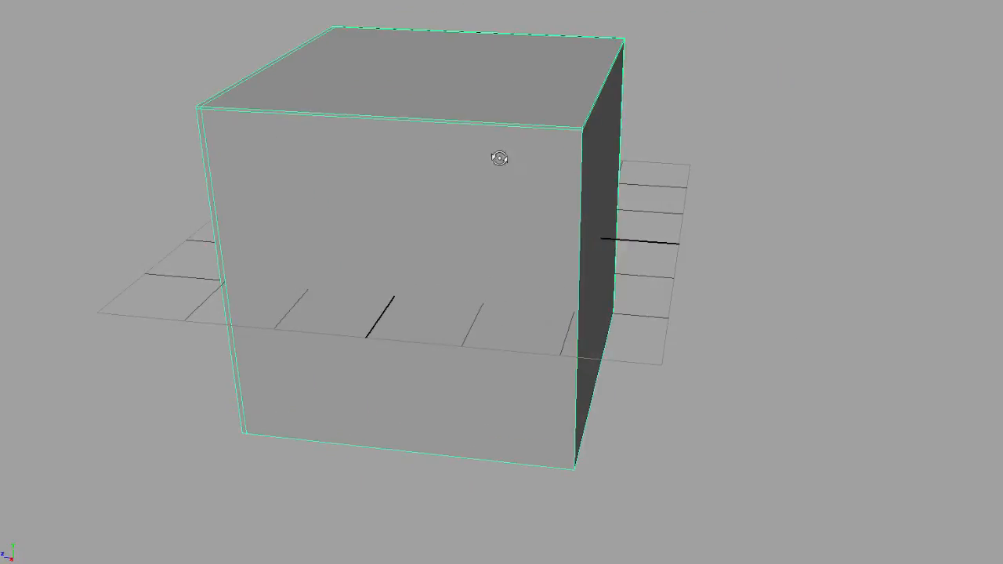
# Zoom in on a corner of the new cube and bring up the edge tools menu.
pyautogui.moveTo(499, 158); pyautogui.dragTo(411, 164)
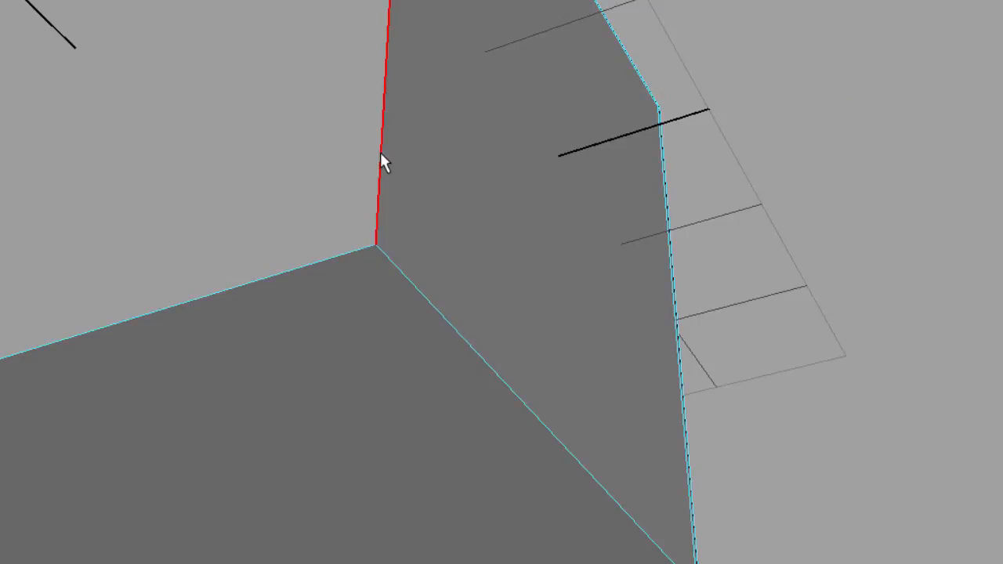
pyautogui.moveTo(451, 352)
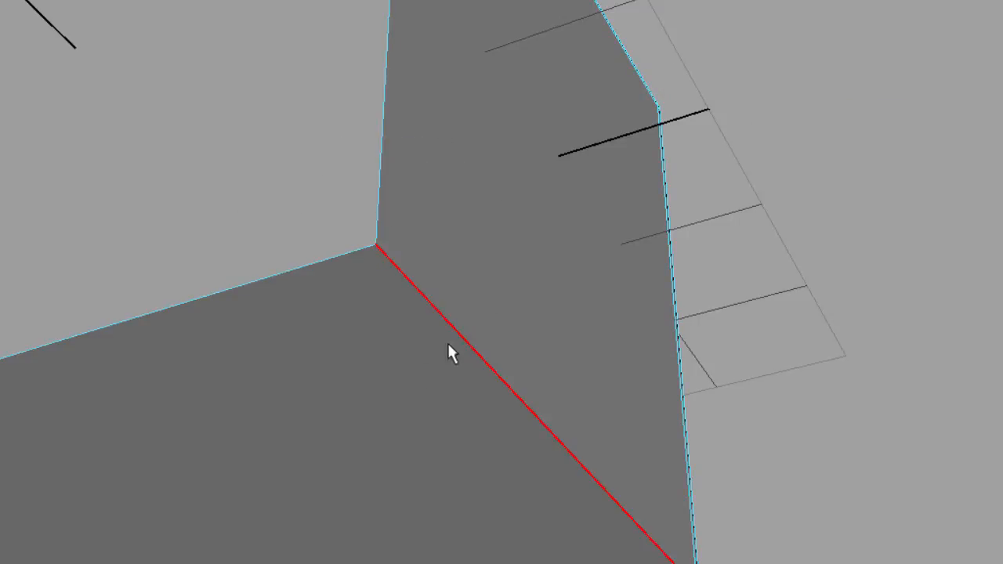
pyautogui.moveTo(400, 84)
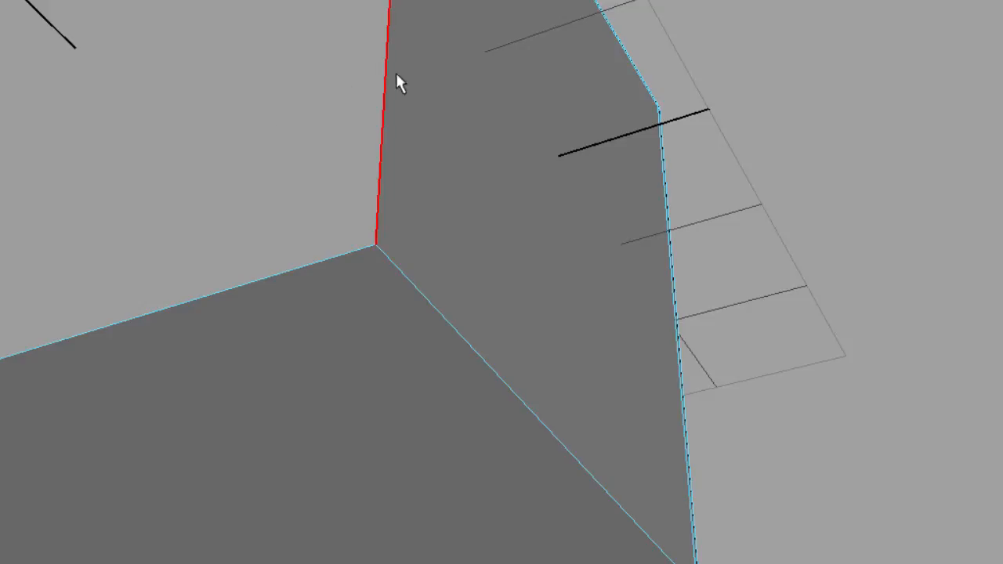
pyautogui.moveTo(457, 195)
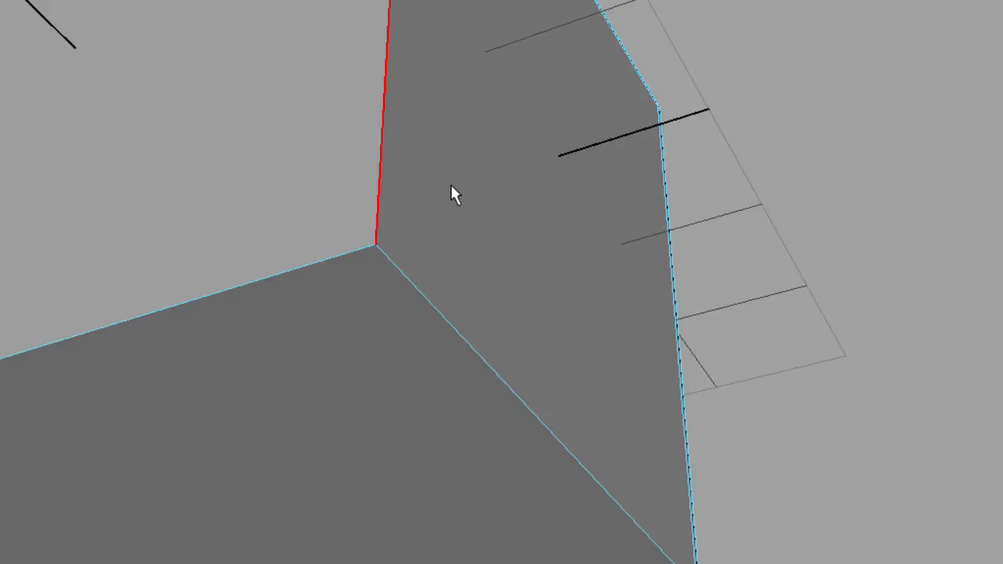
pyautogui.rightClick(450, 195)
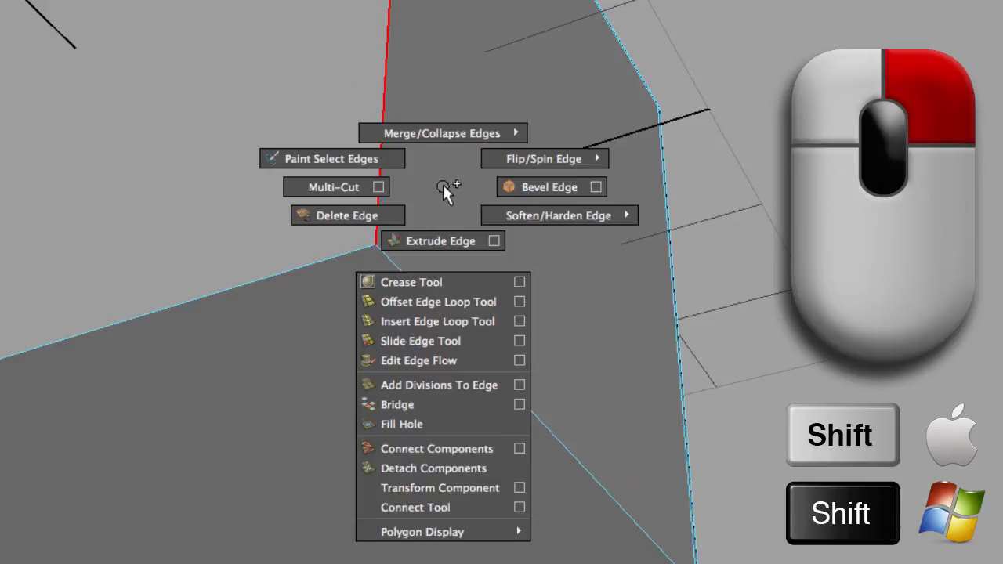
pyautogui.moveTo(437, 321)
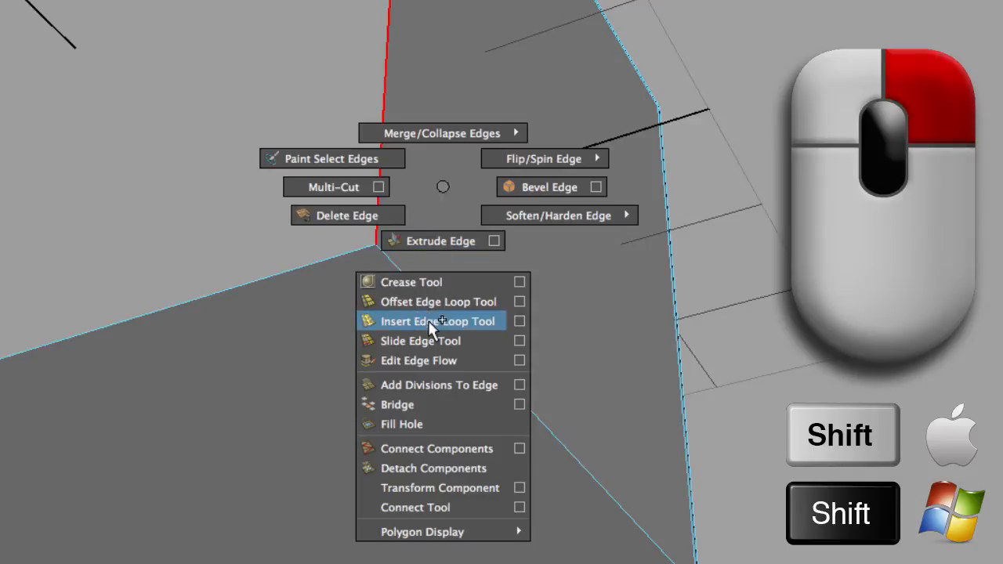
pyautogui.moveTo(443, 192)
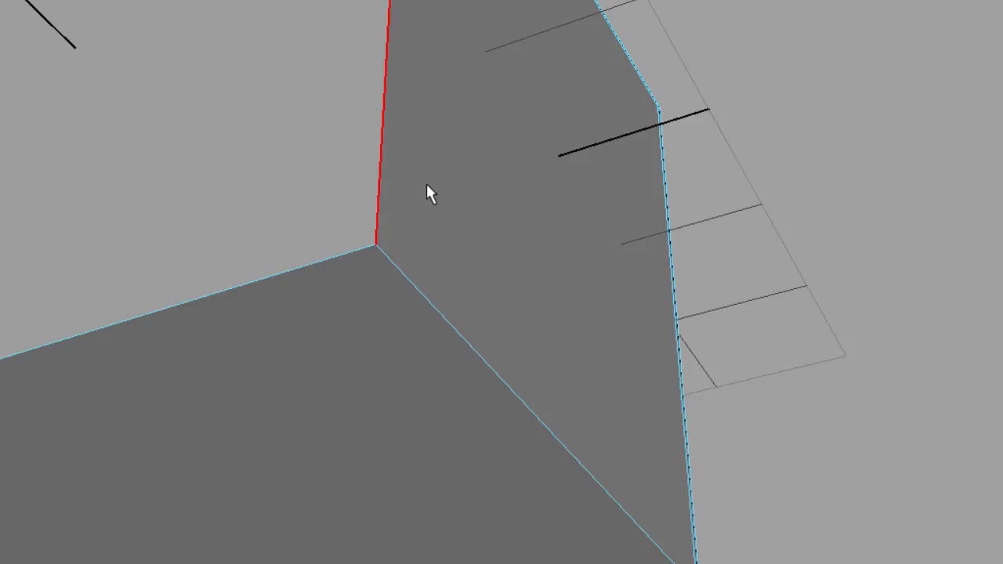
pyautogui.moveTo(416, 198)
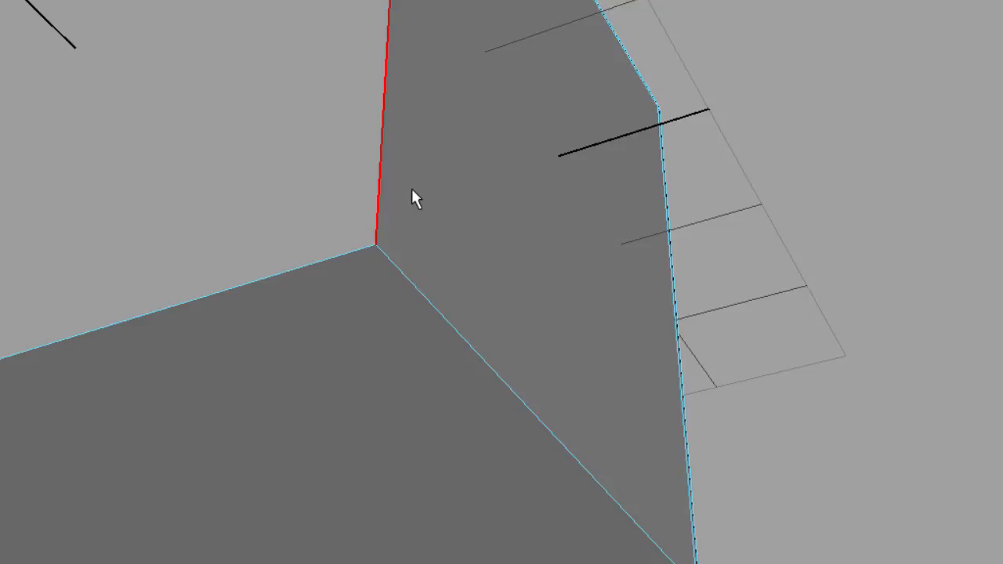
# Insert two edge loops hugging the cube's vertical corner edge.
pyautogui.press('y')
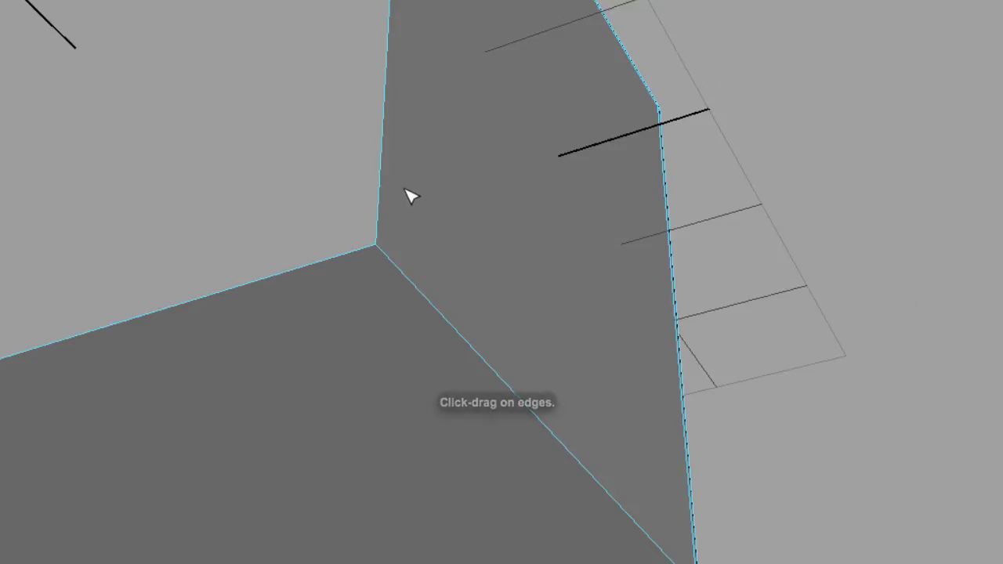
pyautogui.moveTo(382, 196)
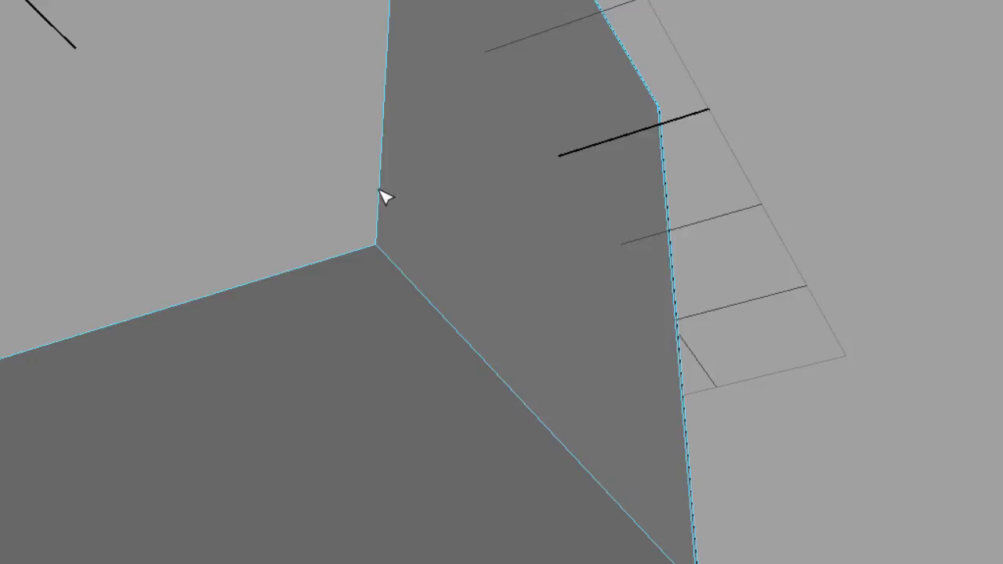
pyautogui.click(379, 196)
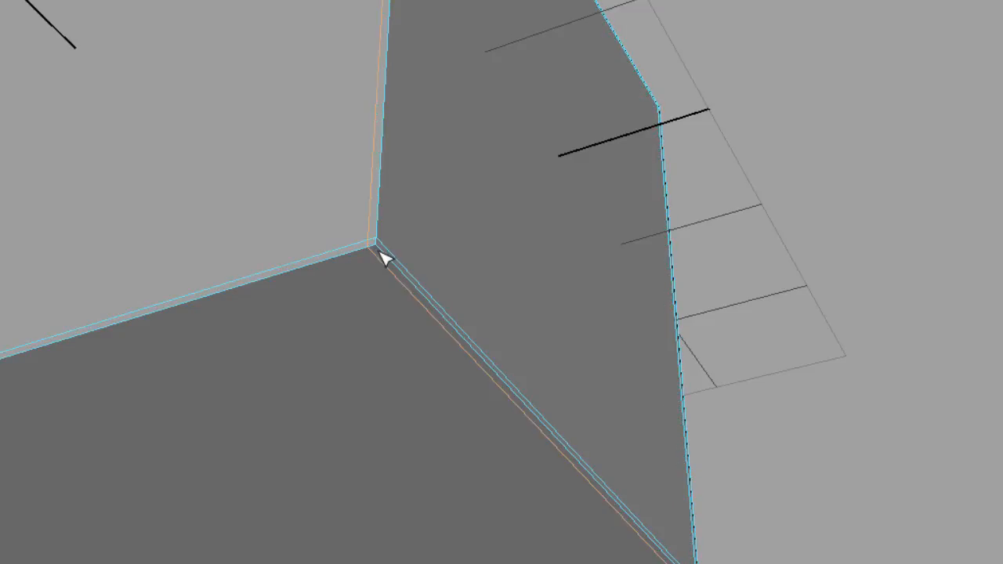
pyautogui.click(376, 250)
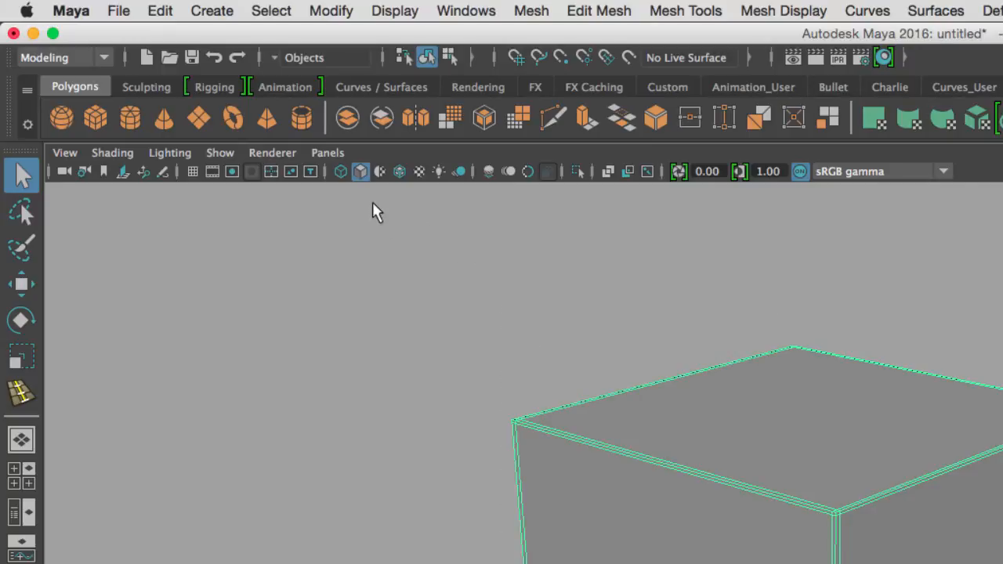
pyautogui.moveTo(400, 174)
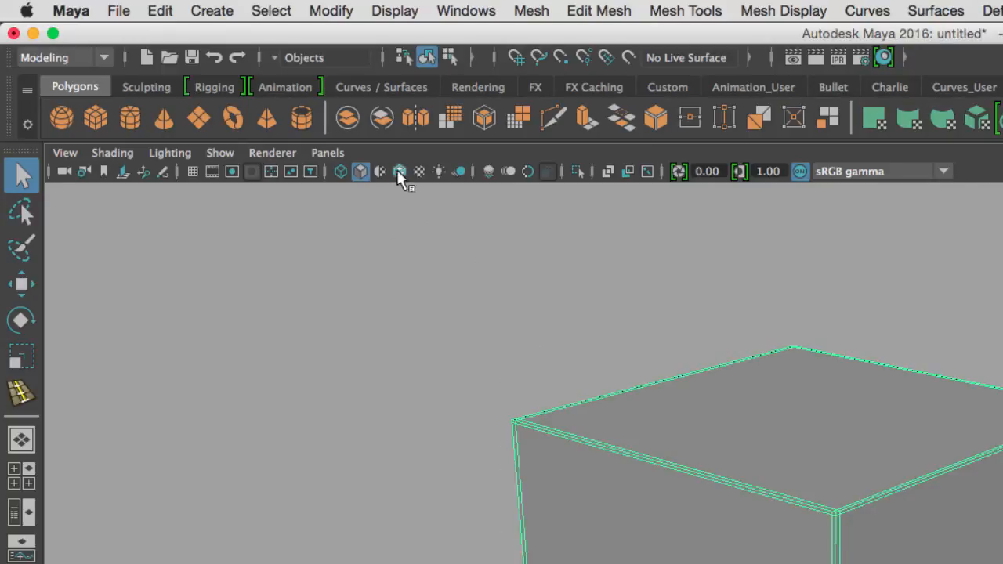
# Turn on Wireframe on Shaded to see the support loops over the surface.
pyautogui.click(400, 172)
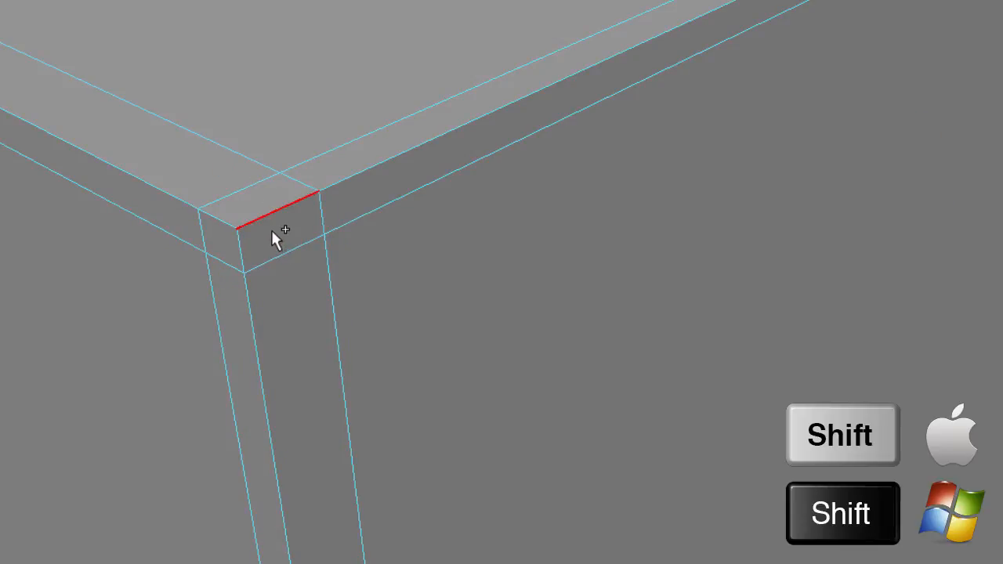
# Apply the Offset Edge Loop Tool to add loops on both sides of the edge.
pyautogui.rightClick(274, 235)
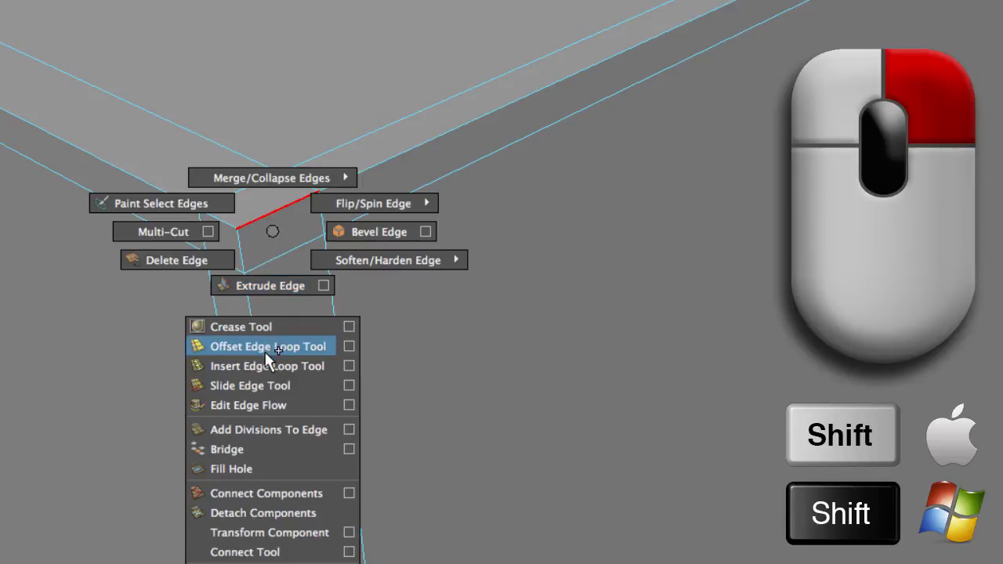
pyautogui.click(267, 347)
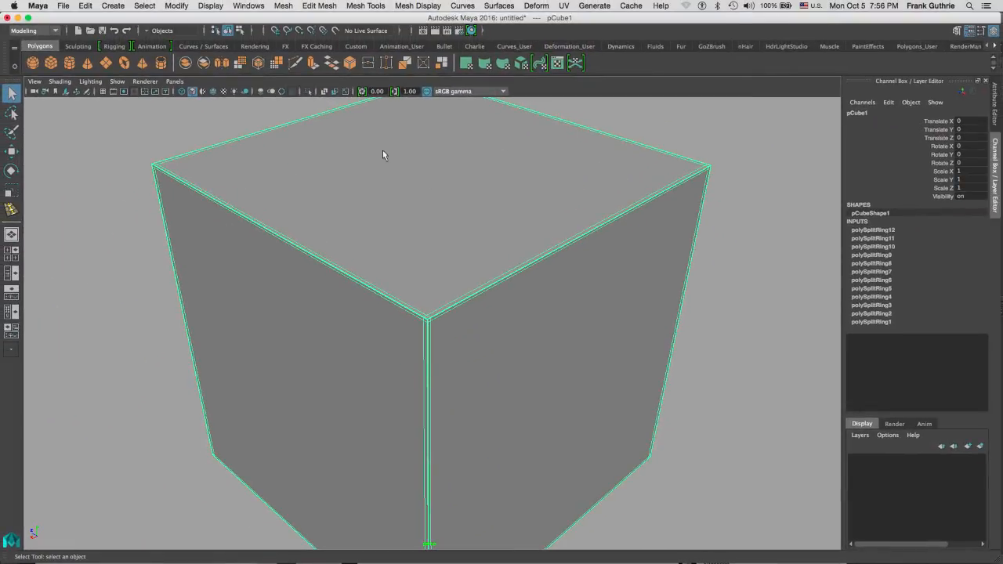
pyautogui.moveTo(417, 325)
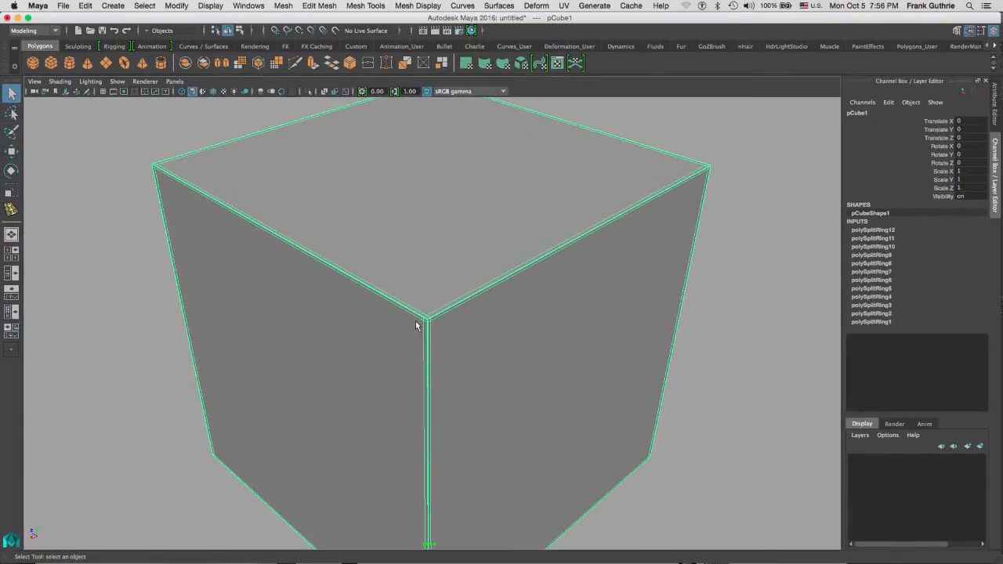
pyautogui.moveTo(137, 296)
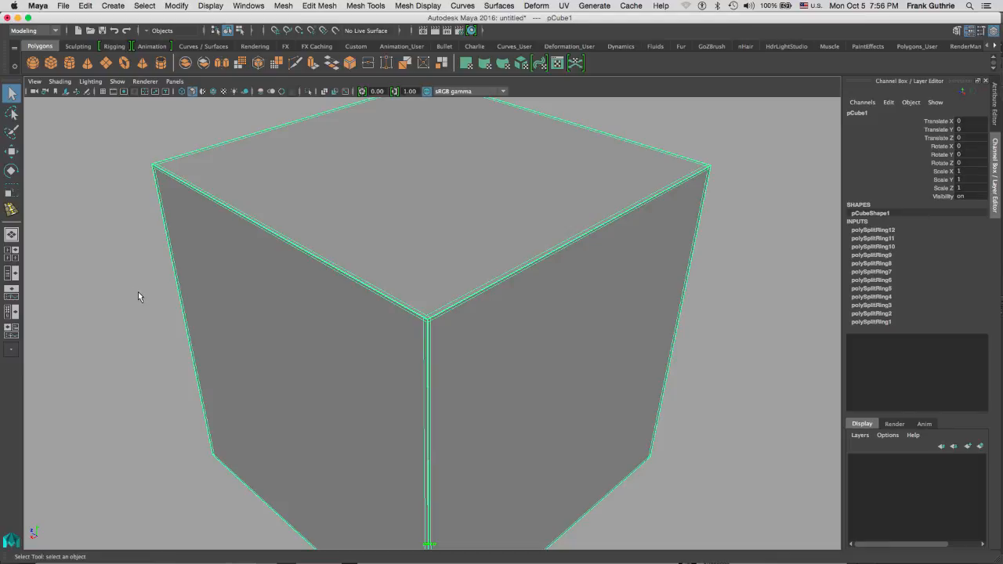